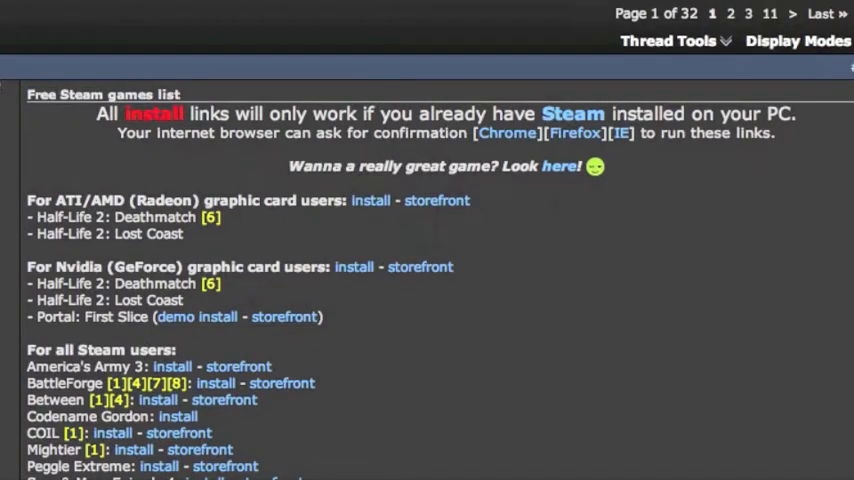
Step: Scroll through the forum list of free games, then accept the Steam subscriber agreement
{"action": "scroll", "scroll_direction": "down", "scroll_amount": 3}
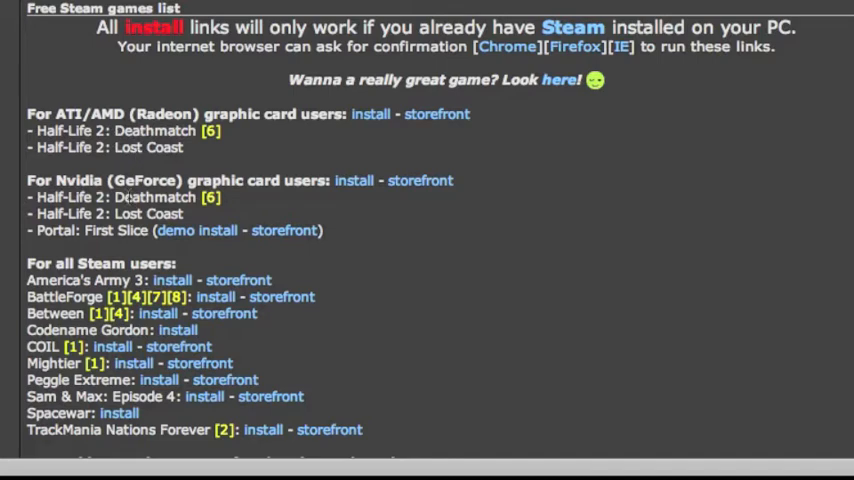
{"action": "scroll", "scroll_direction": "down", "scroll_amount": 3}
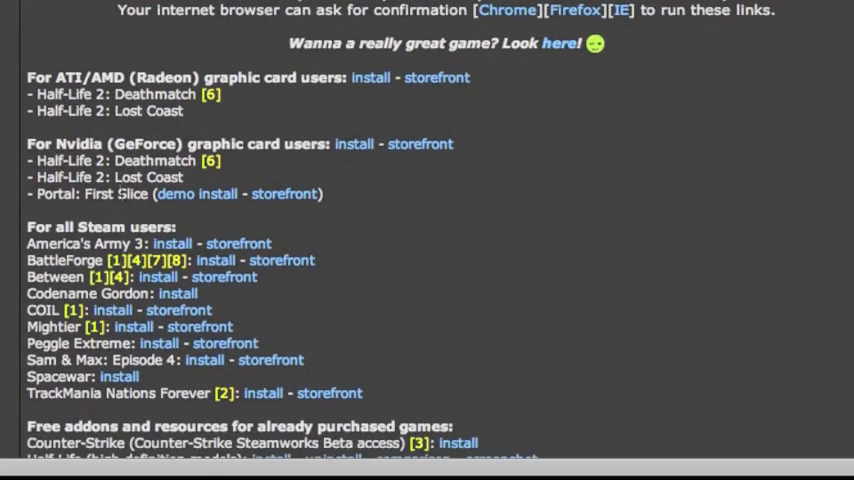
{"action": "scroll", "scroll_direction": "down", "scroll_amount": 3}
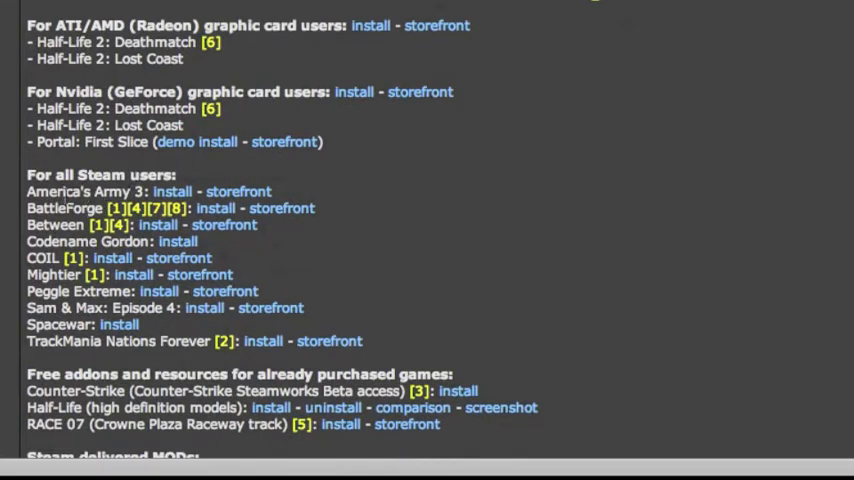
{"action": "scroll", "scroll_direction": "down", "scroll_amount": 3}
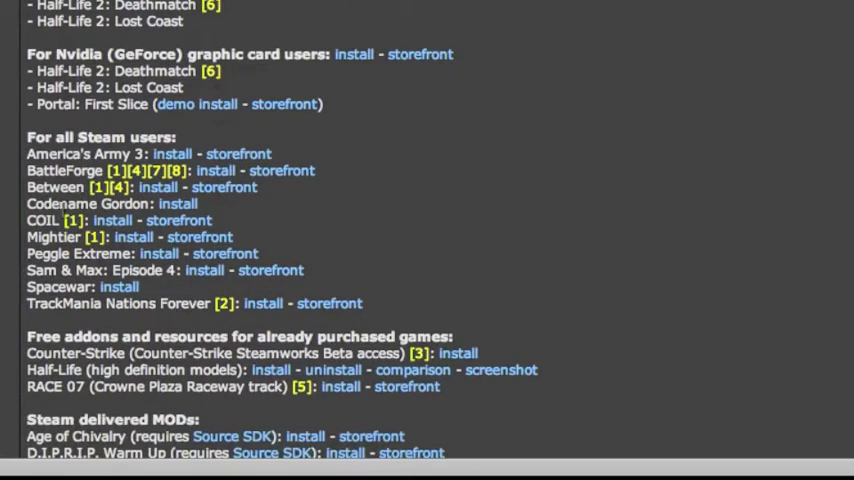
{"action": "mouse_move", "coordinate": [48, 303]}
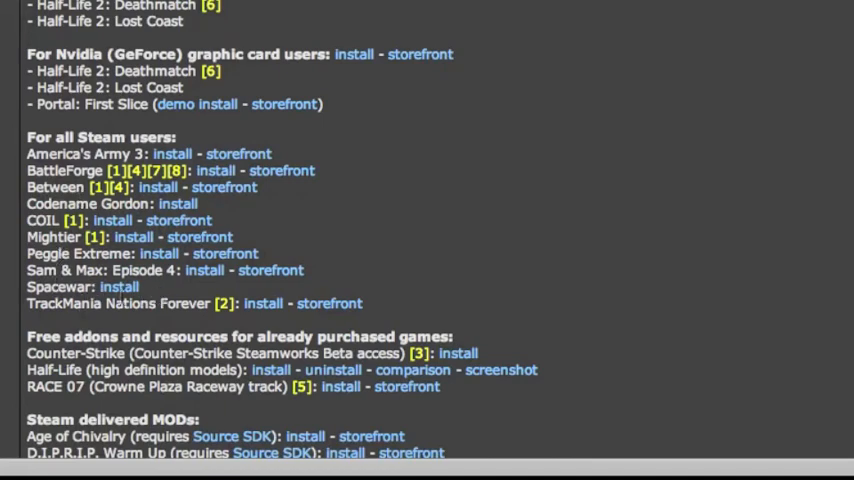
{"action": "mouse_move", "coordinate": [8, 207]}
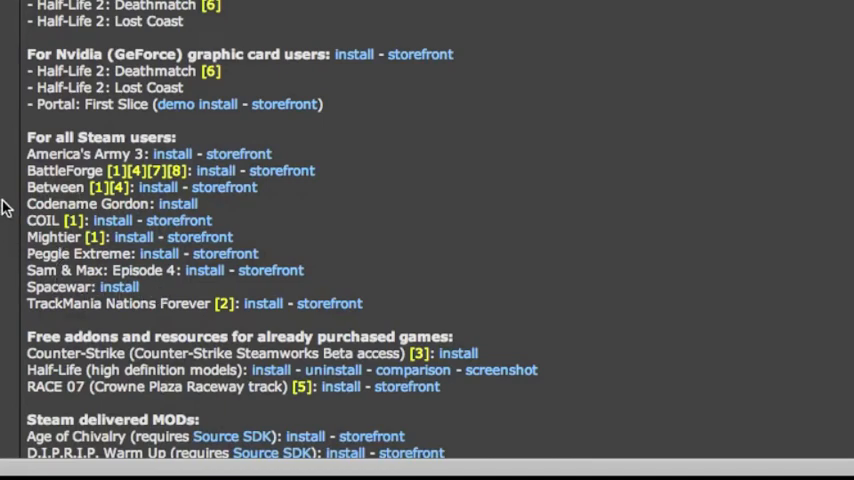
{"action": "scroll", "scroll_direction": "down", "scroll_amount": 3}
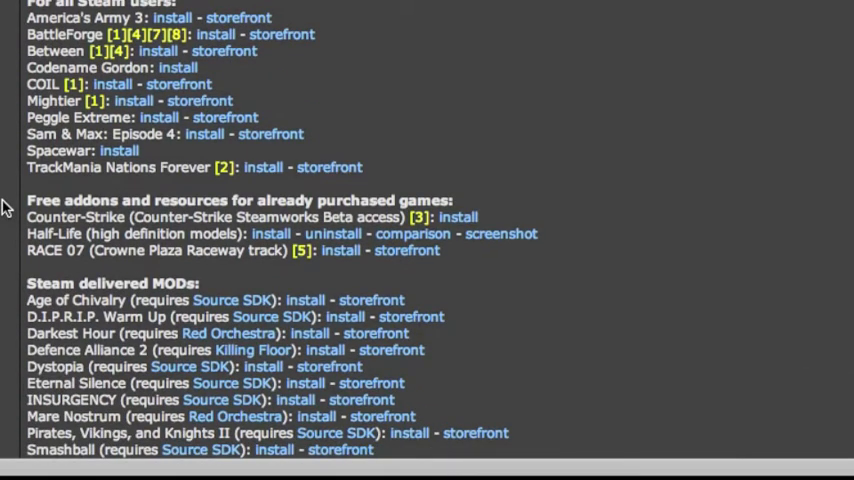
{"action": "scroll", "scroll_direction": "up", "scroll_amount": 3}
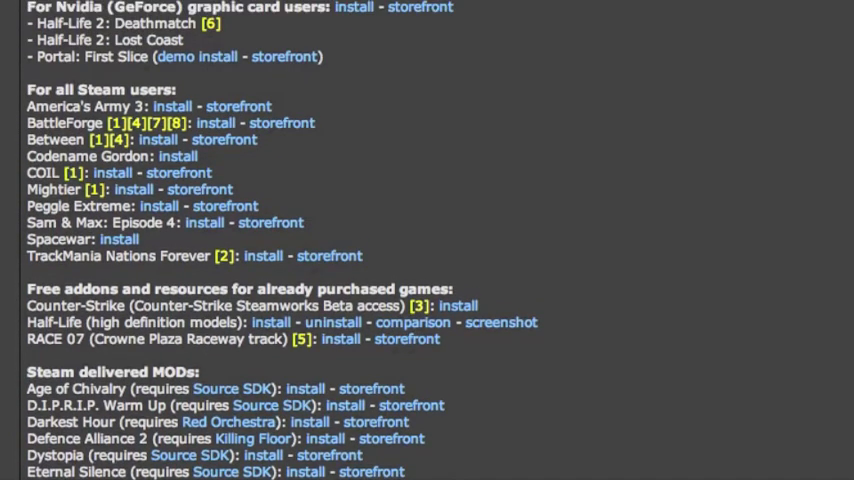
{"action": "scroll", "scroll_direction": "down", "scroll_amount": 3}
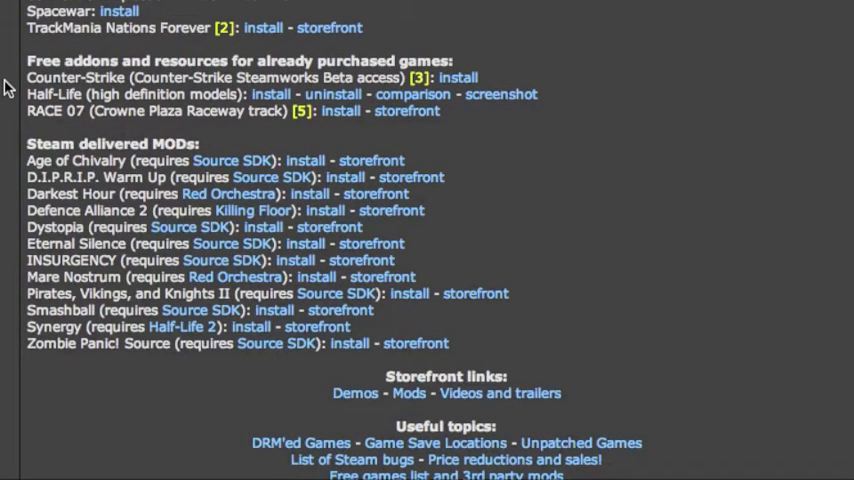
{"action": "scroll", "scroll_direction": "up", "scroll_amount": 3}
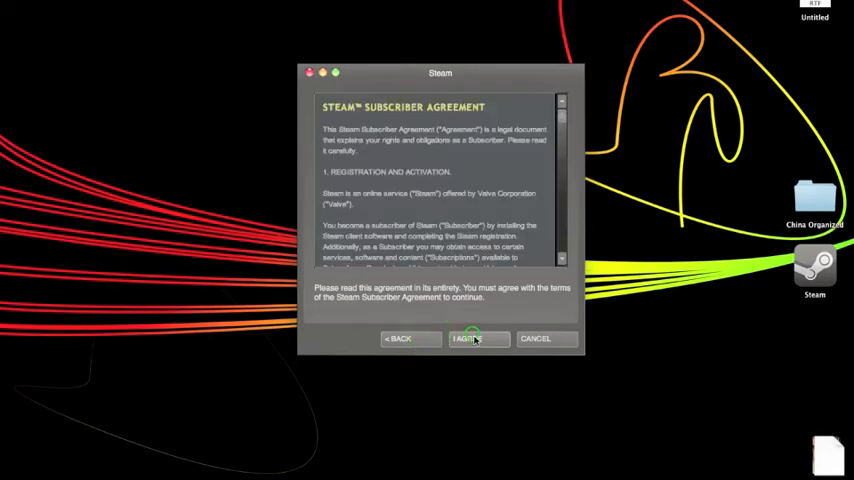
{"action": "left_click", "coordinate": [467, 338]}
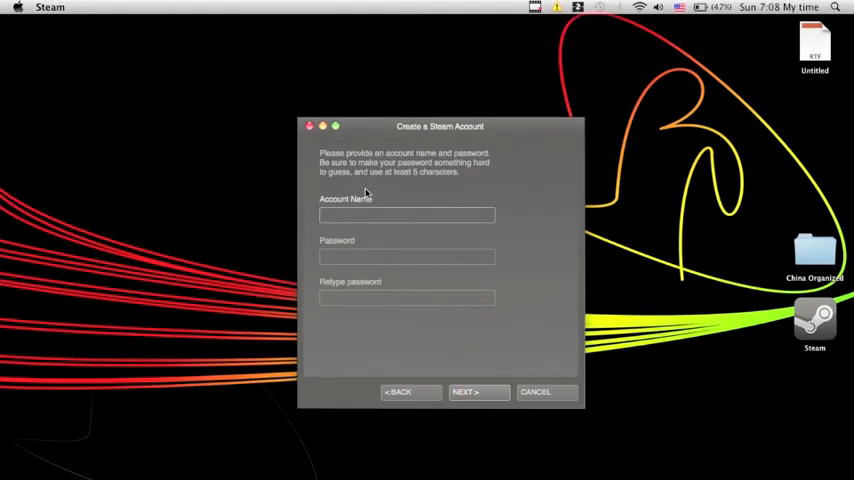
Step: Create the account with name 'Abstr' and a password, correcting the no-spaces warning
{"action": "type", "text": "Abstract Pacifist"}
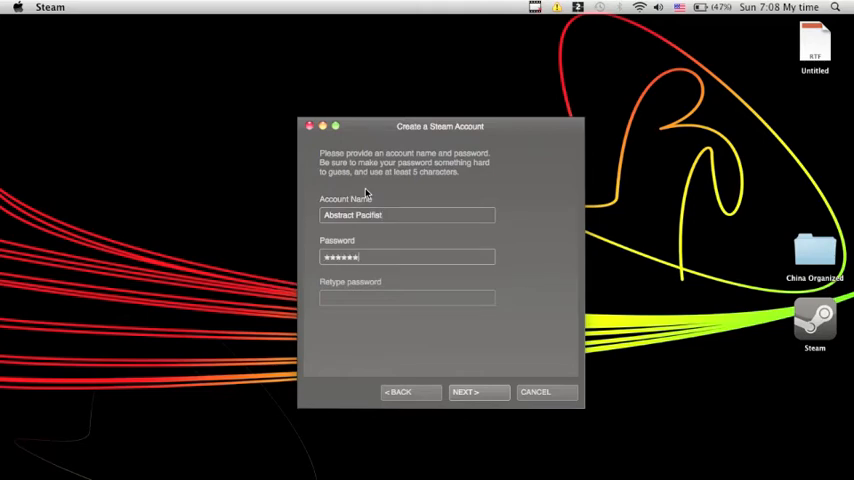
{"action": "left_click", "coordinate": [465, 391]}
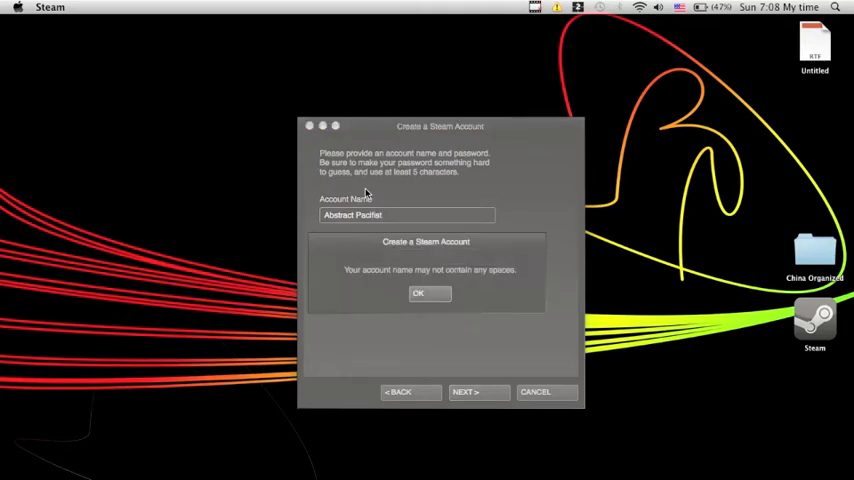
{"action": "left_click", "coordinate": [419, 293]}
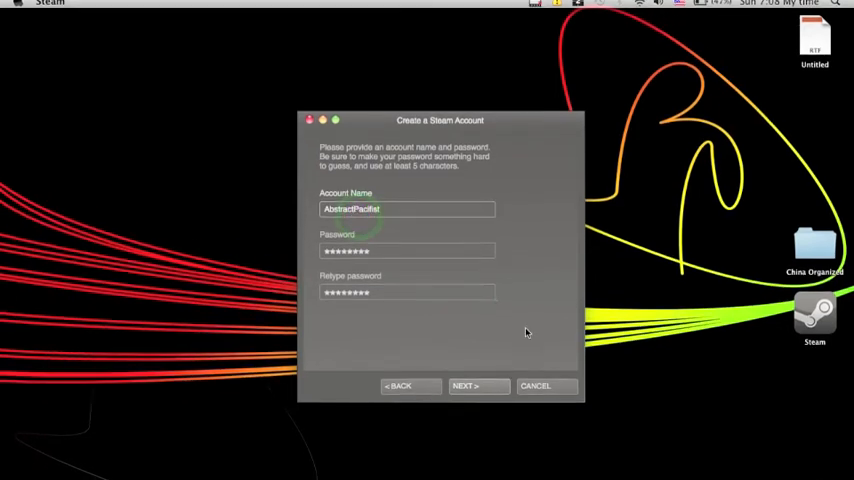
{"action": "left_click", "coordinate": [465, 386]}
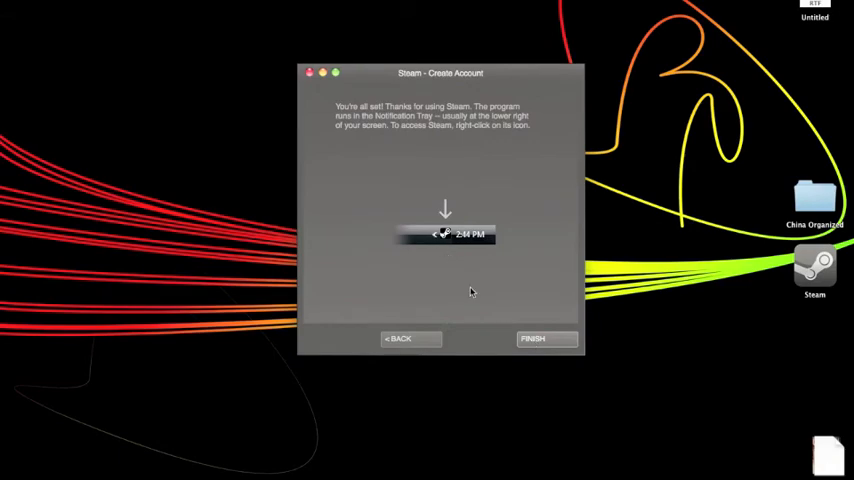
Step: Finish setup and dismiss the closed-beta Unauthorized login notice
{"action": "left_click", "coordinate": [546, 338]}
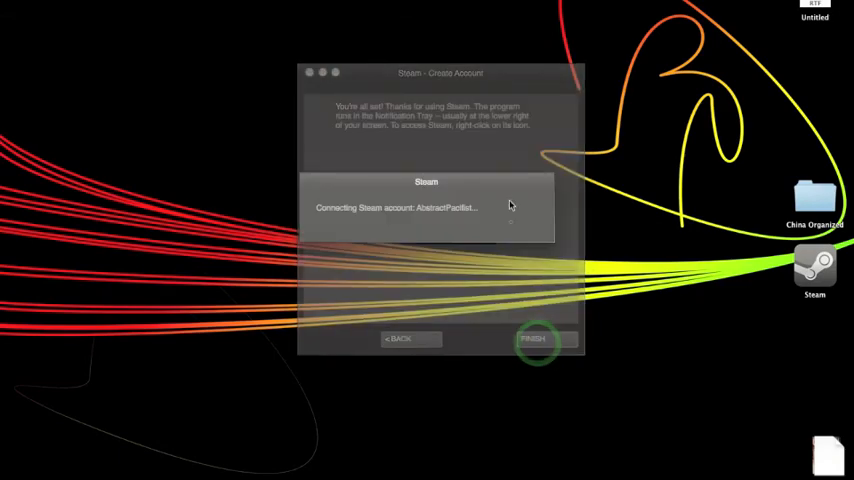
{"action": "left_click", "coordinate": [533, 339]}
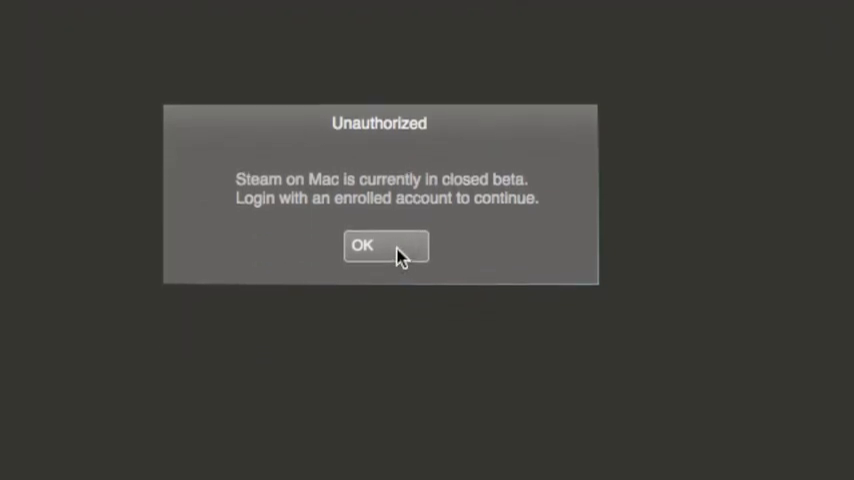
{"action": "left_click", "coordinate": [385, 246]}
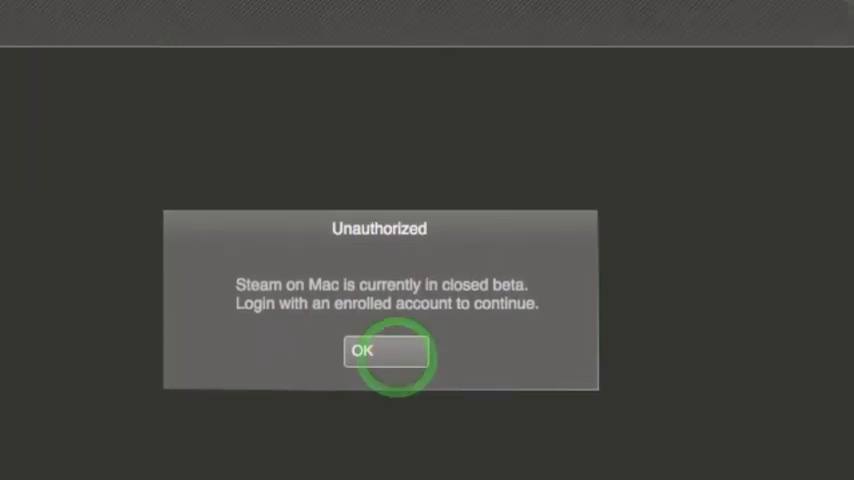
{"action": "left_click", "coordinate": [385, 351]}
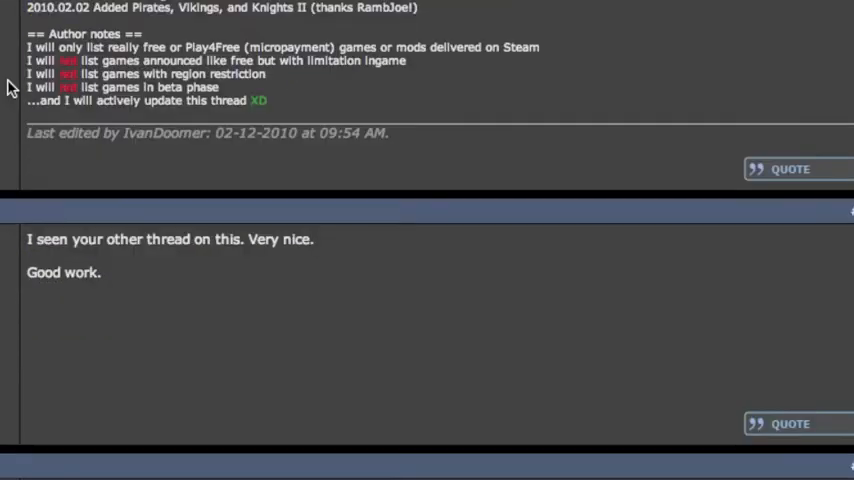
{"action": "scroll", "scroll_direction": "down", "scroll_amount": 3}
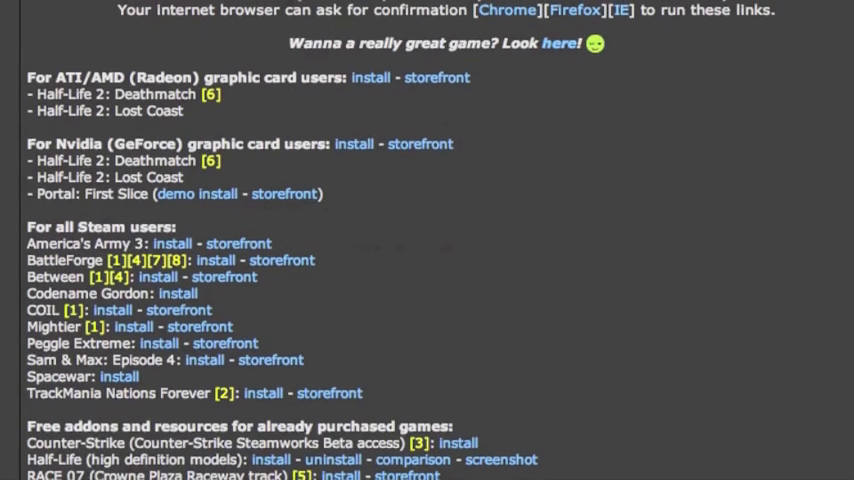
{"action": "scroll", "scroll_direction": "down", "scroll_amount": 3}
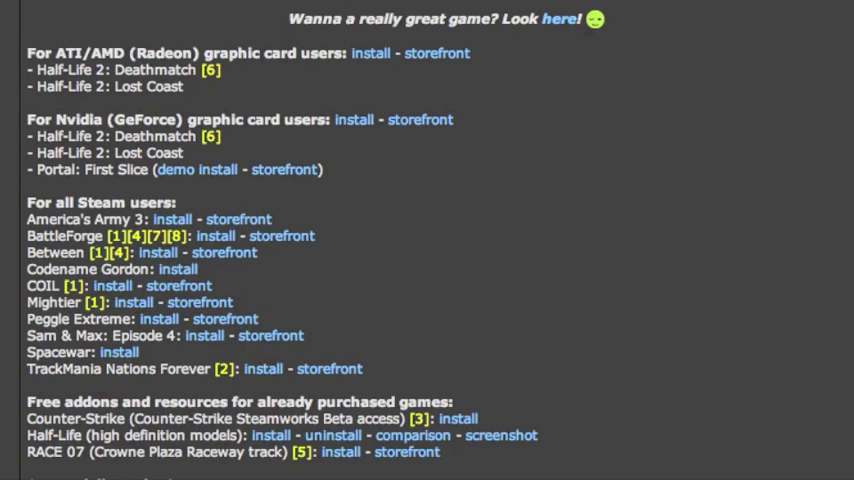
{"action": "scroll", "scroll_direction": "up", "scroll_amount": 3}
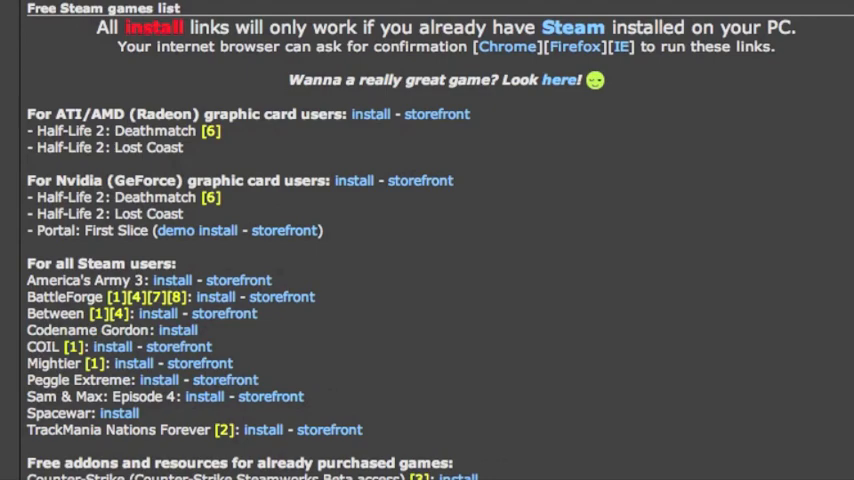